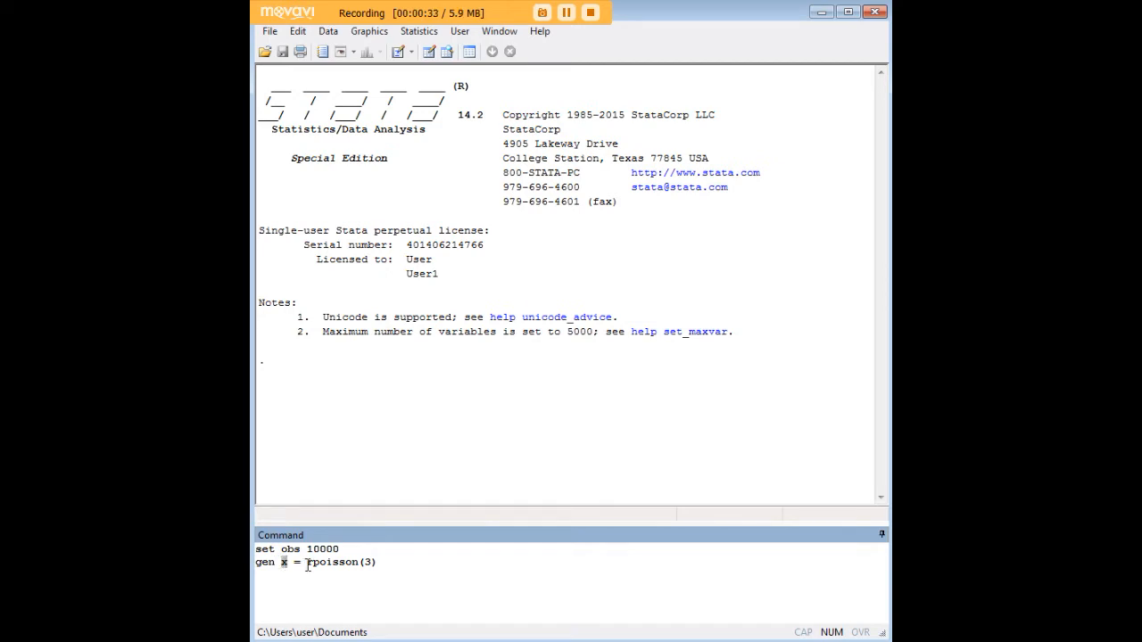
Step: Create 10,000 observations and generate x as Poisson(3) random counts
{"action": "double_click", "coordinate": [332, 562]}
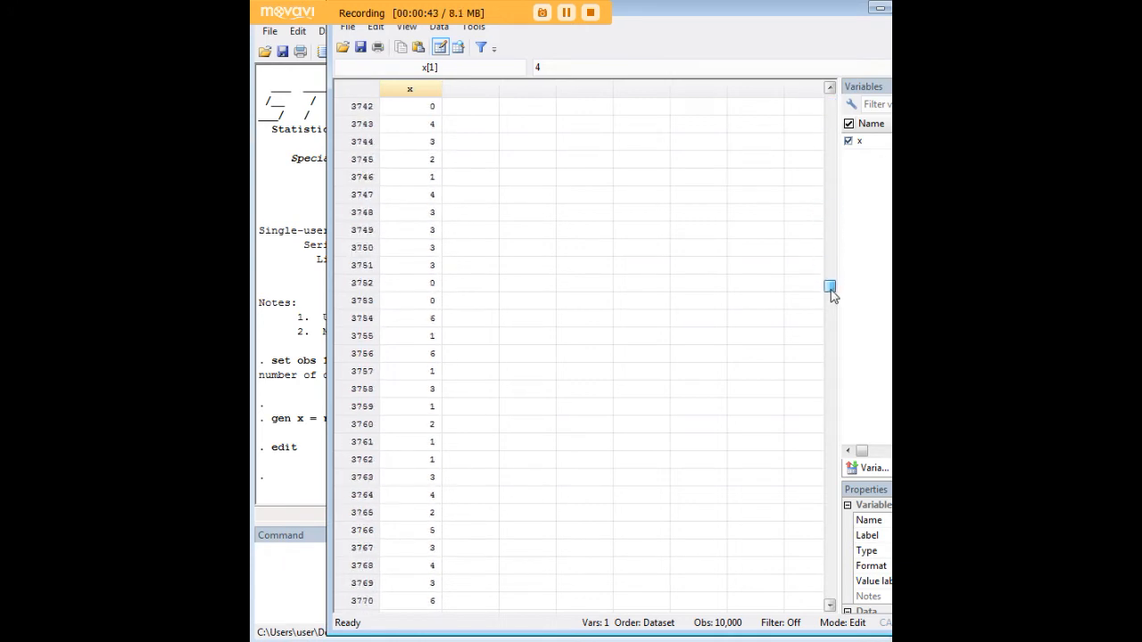
Step: Browse the x values, close the Data Editor, and run 'hist x' for a 40-bin histogram
{"action": "left_click_drag", "start_coordinate": [829, 288], "coordinate": [829, 488]}
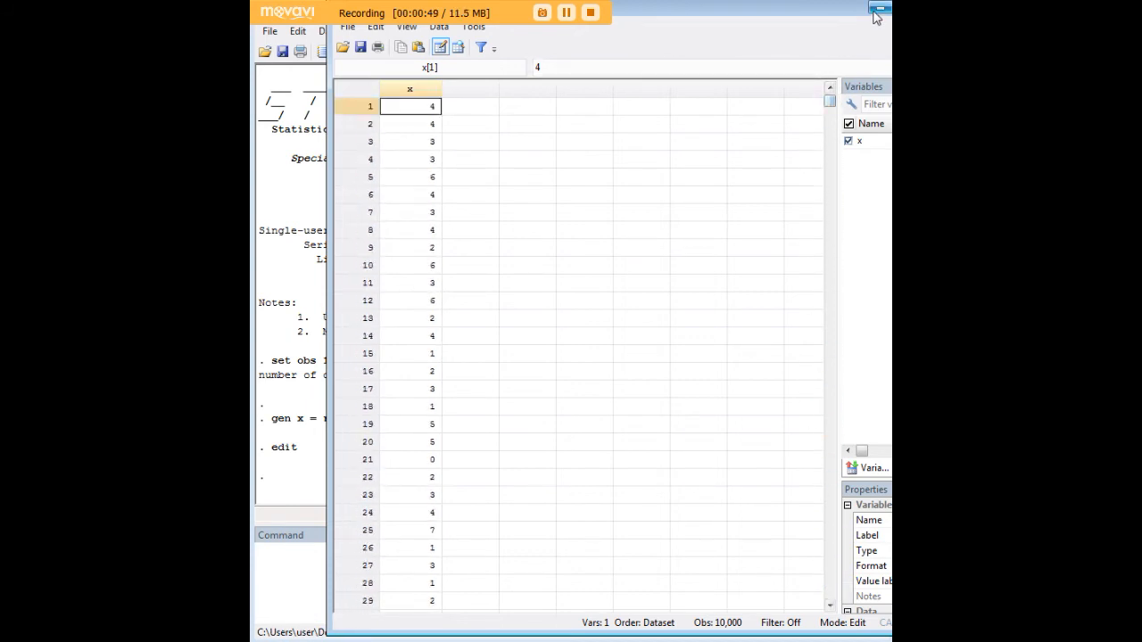
{"action": "left_click", "coordinate": [879, 11]}
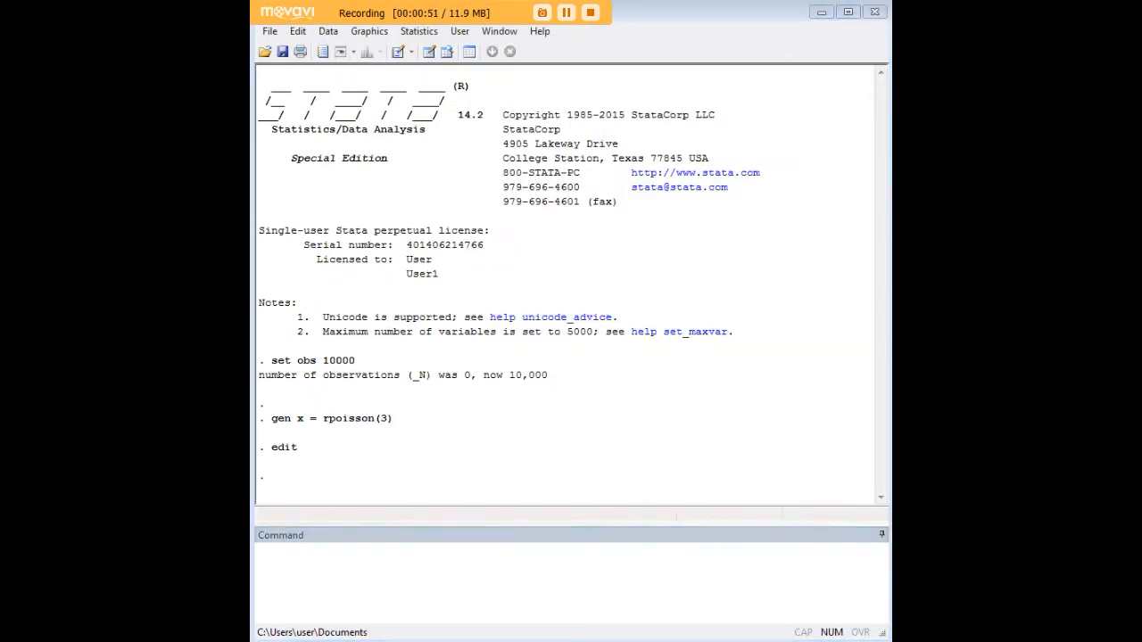
{"action": "type", "text": "hist x"}
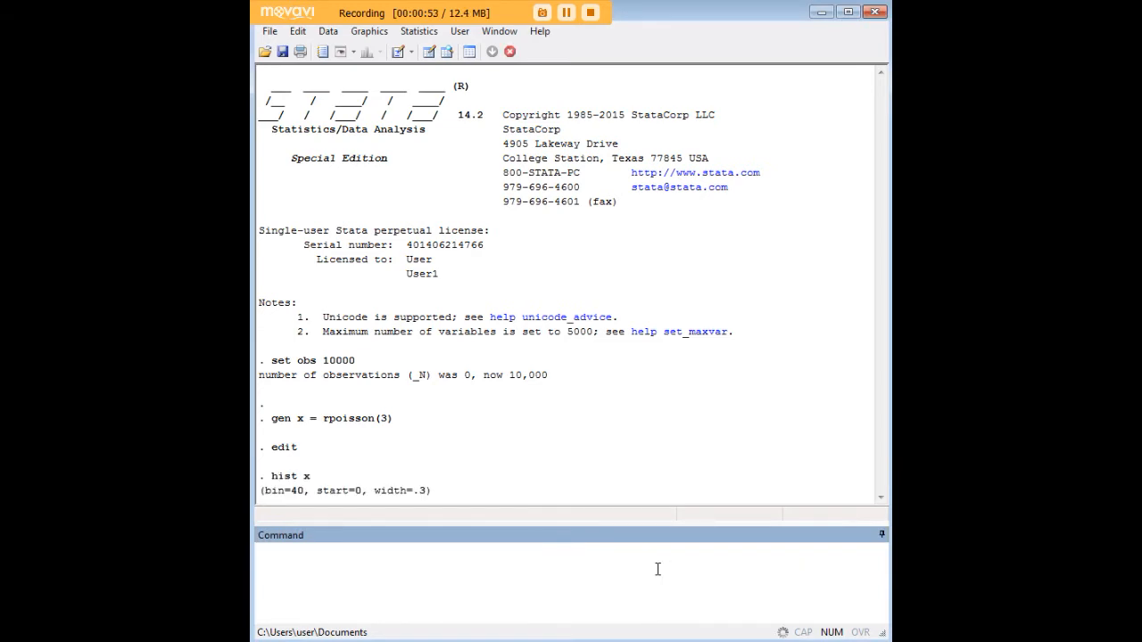